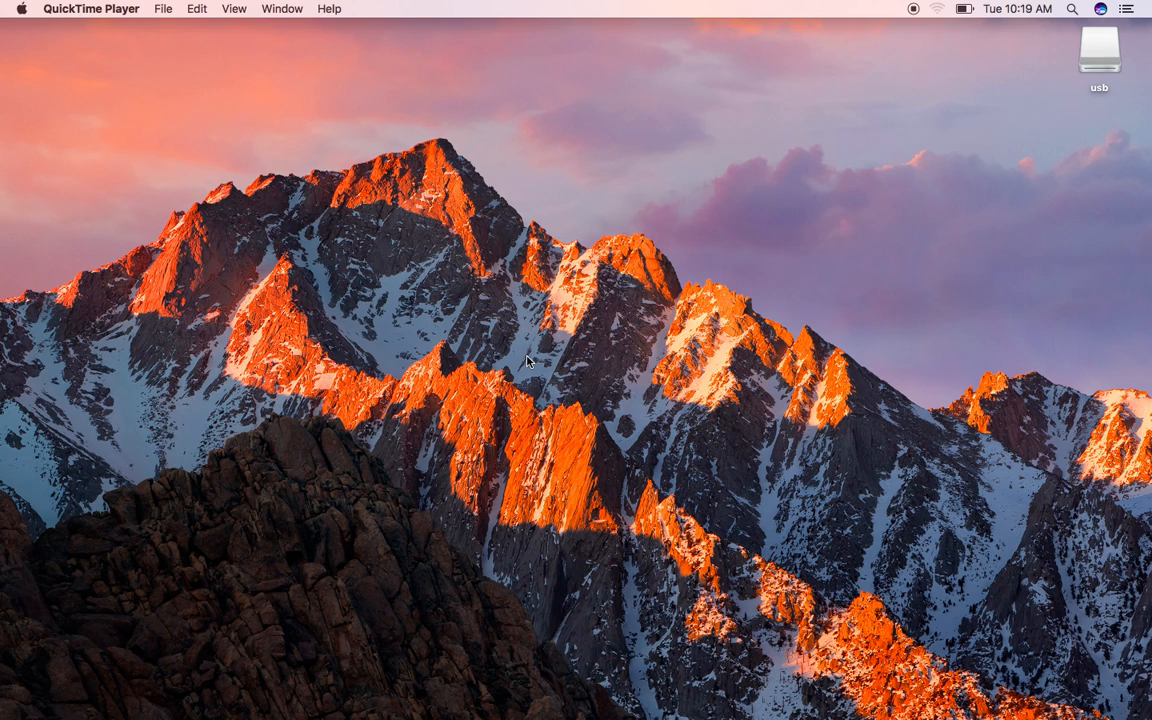
{"action": "mouse_move", "coordinate": [38, 343]}
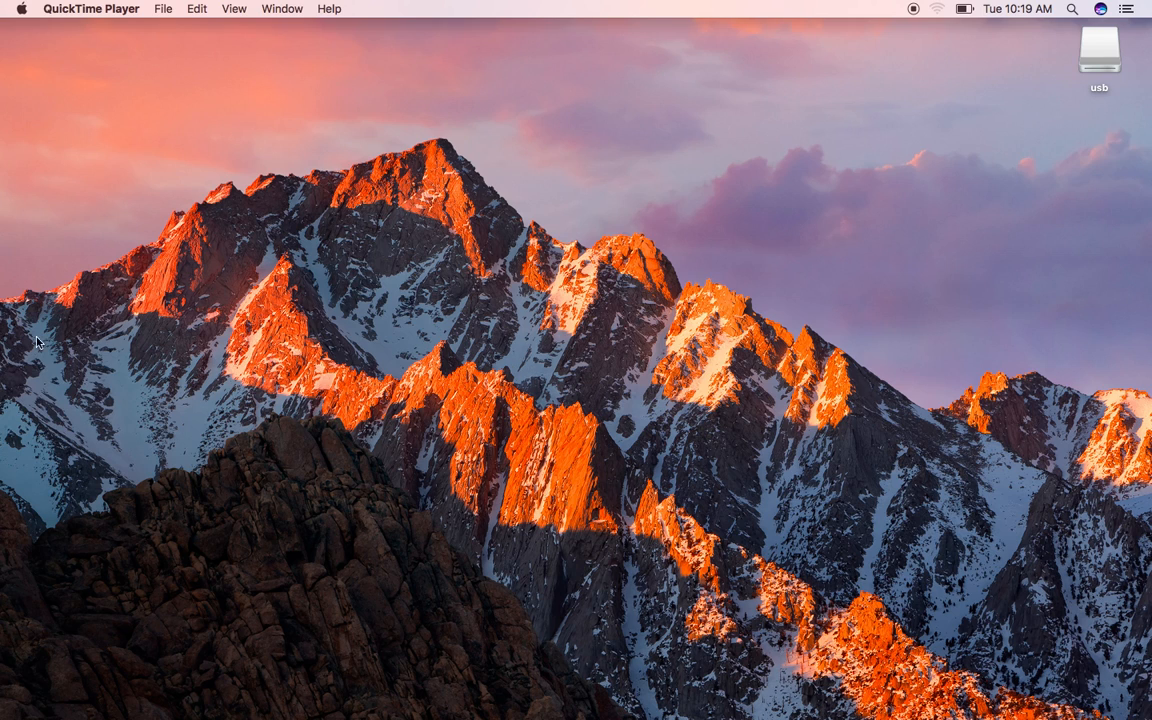
Step: Verify Install 10.12 Developer Preview is in Applications, then close the Finder window
{"action": "left_click", "coordinate": [207, 8]}
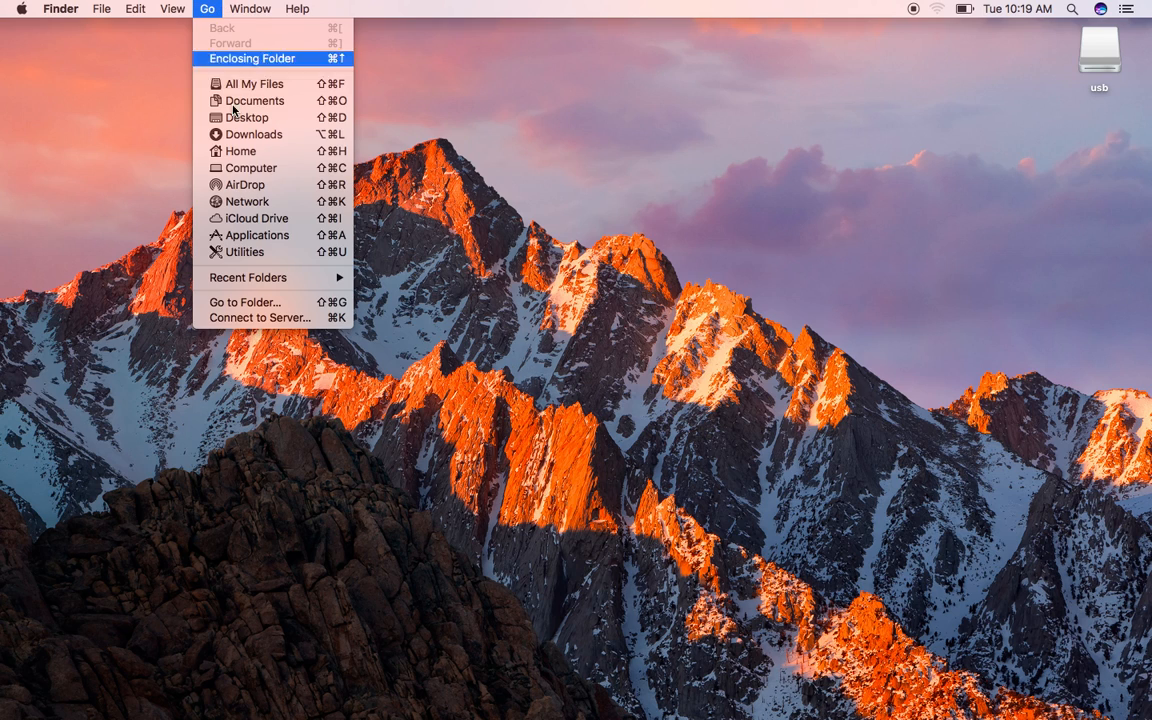
{"action": "left_click", "coordinate": [258, 235]}
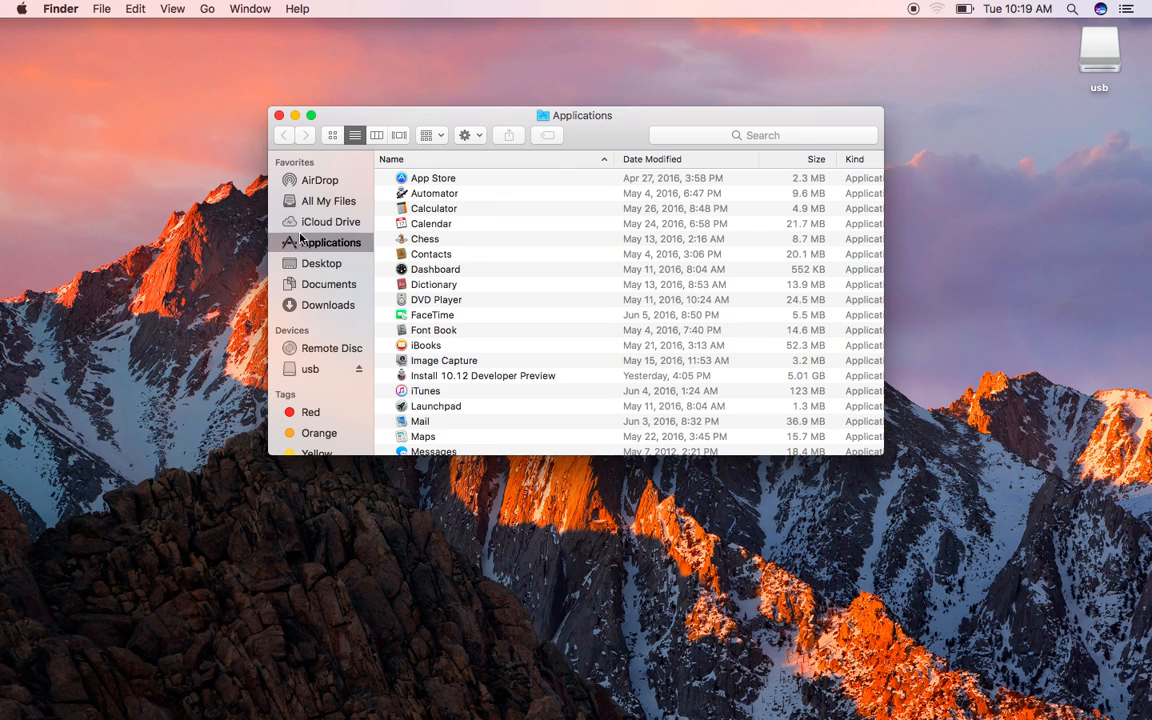
{"action": "mouse_move", "coordinate": [508, 369]}
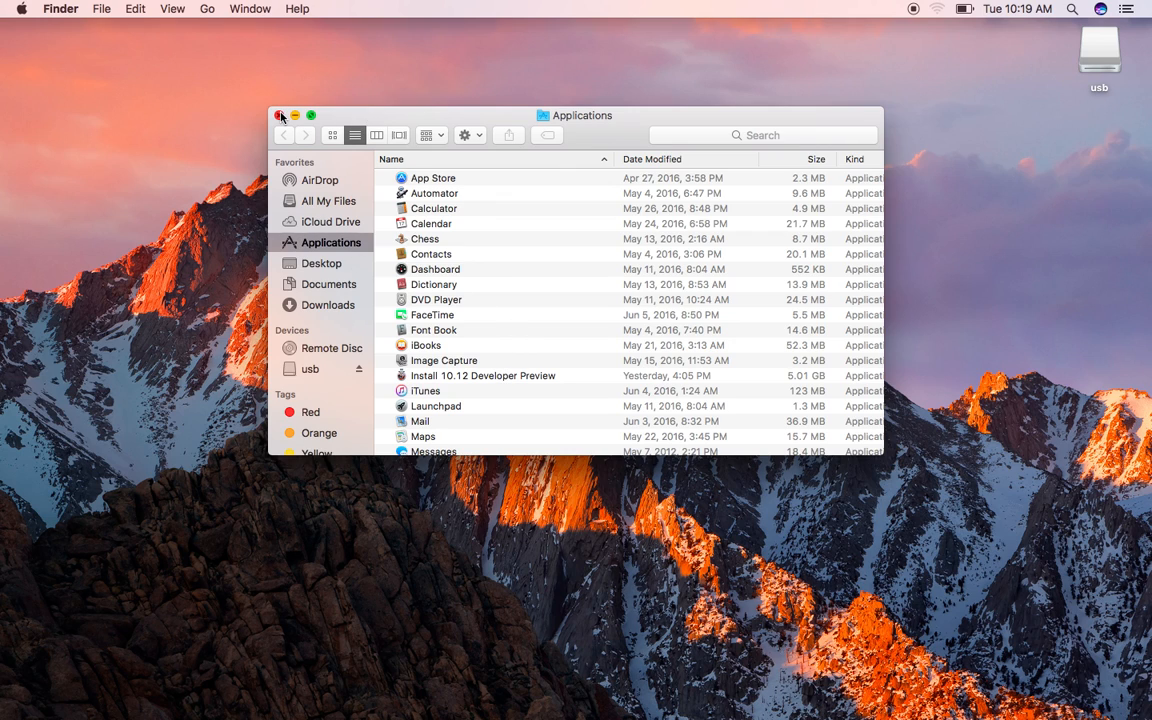
{"action": "left_click", "coordinate": [281, 115]}
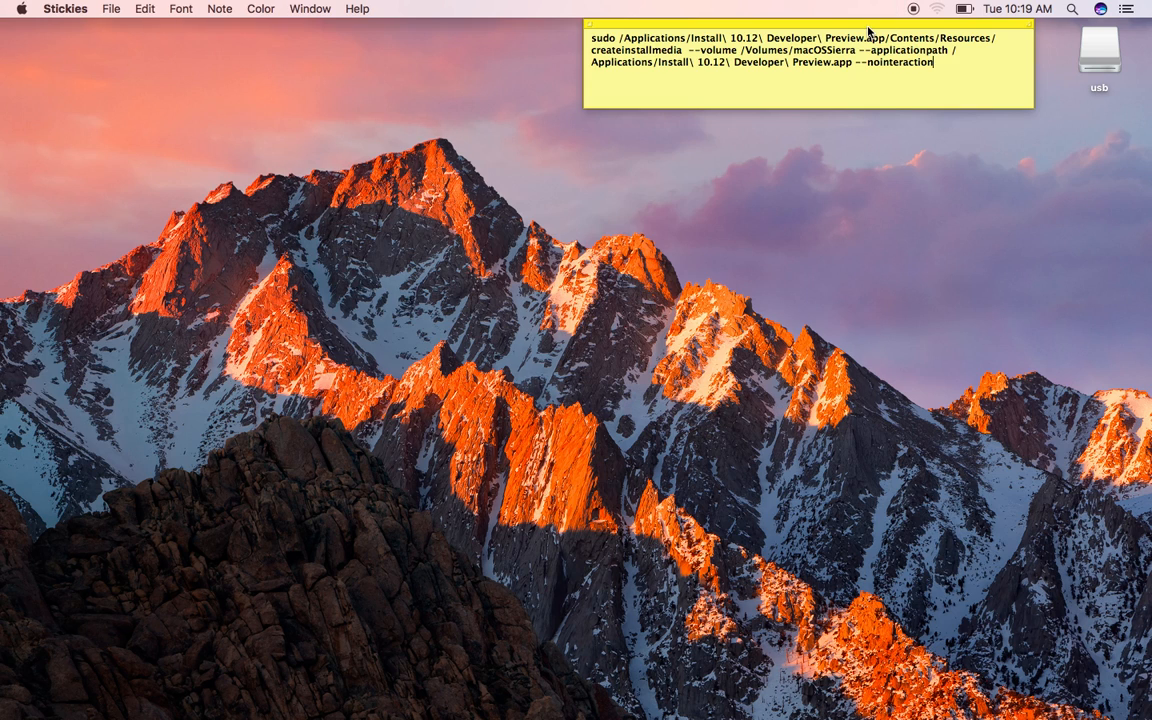
{"action": "mouse_move", "coordinate": [525, 705]}
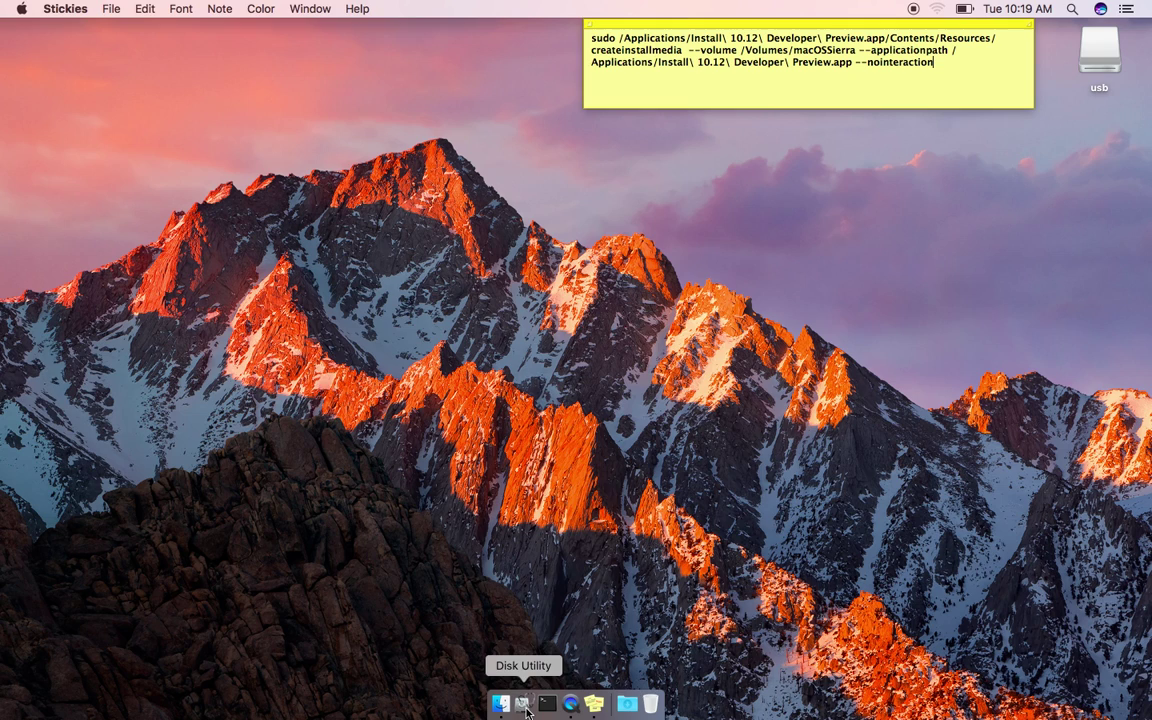
Step: Select the usb drive in Disk Utility and copy the name macOSSierra from the note
{"action": "left_click", "coordinate": [523, 703]}
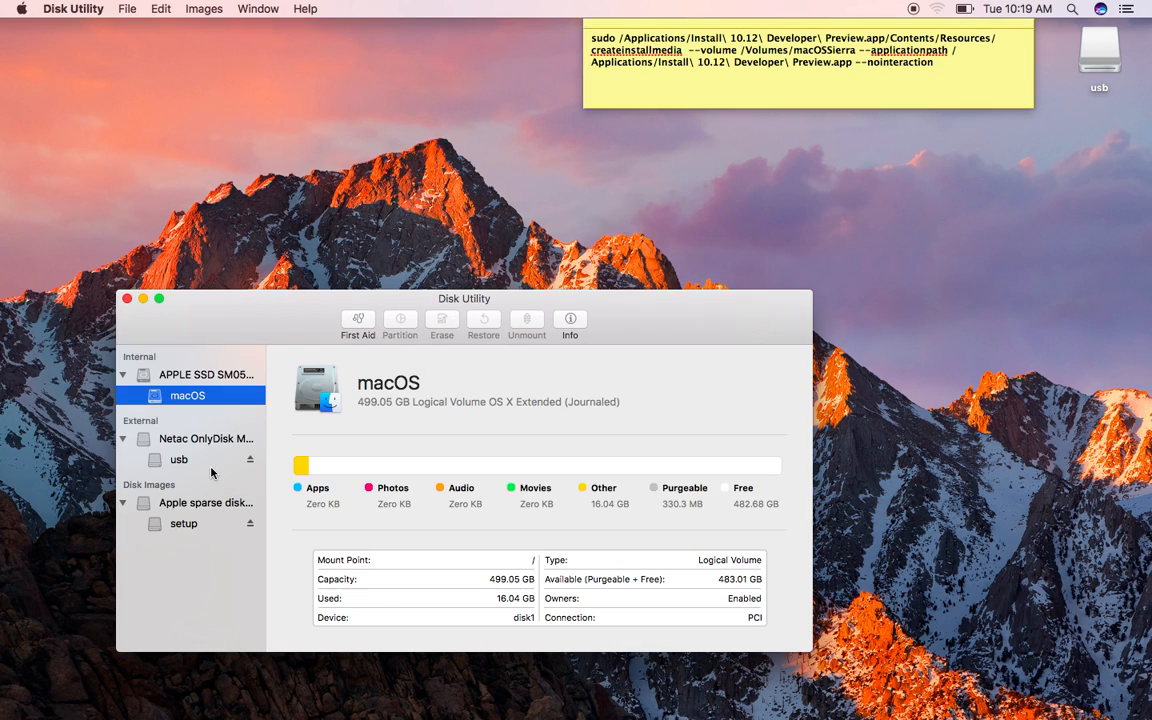
{"action": "left_click", "coordinate": [178, 459]}
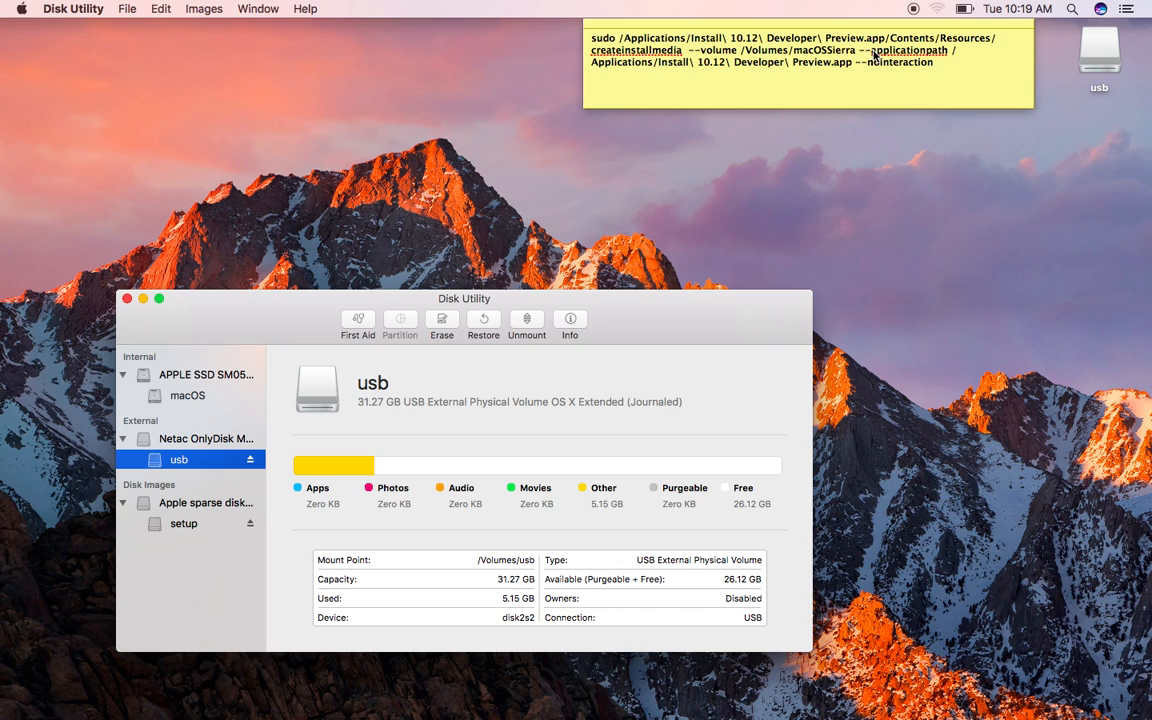
{"action": "left_click", "coordinate": [808, 62]}
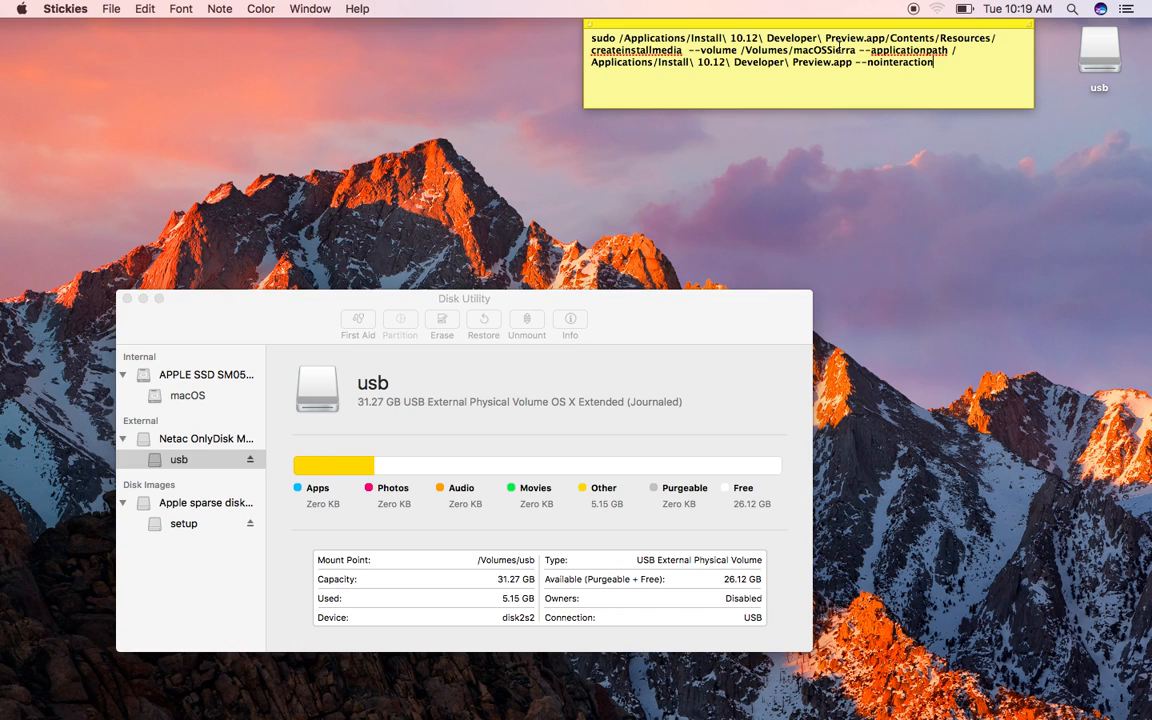
{"action": "double_click", "coordinate": [823, 50]}
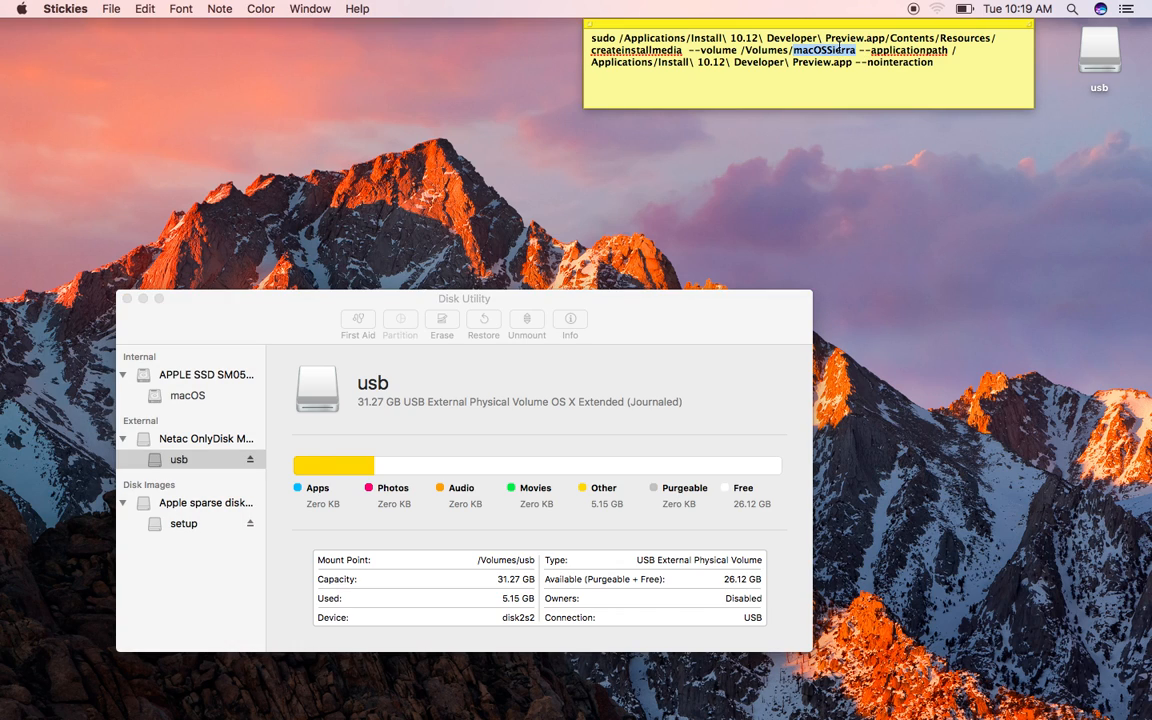
{"action": "left_click", "coordinate": [178, 459]}
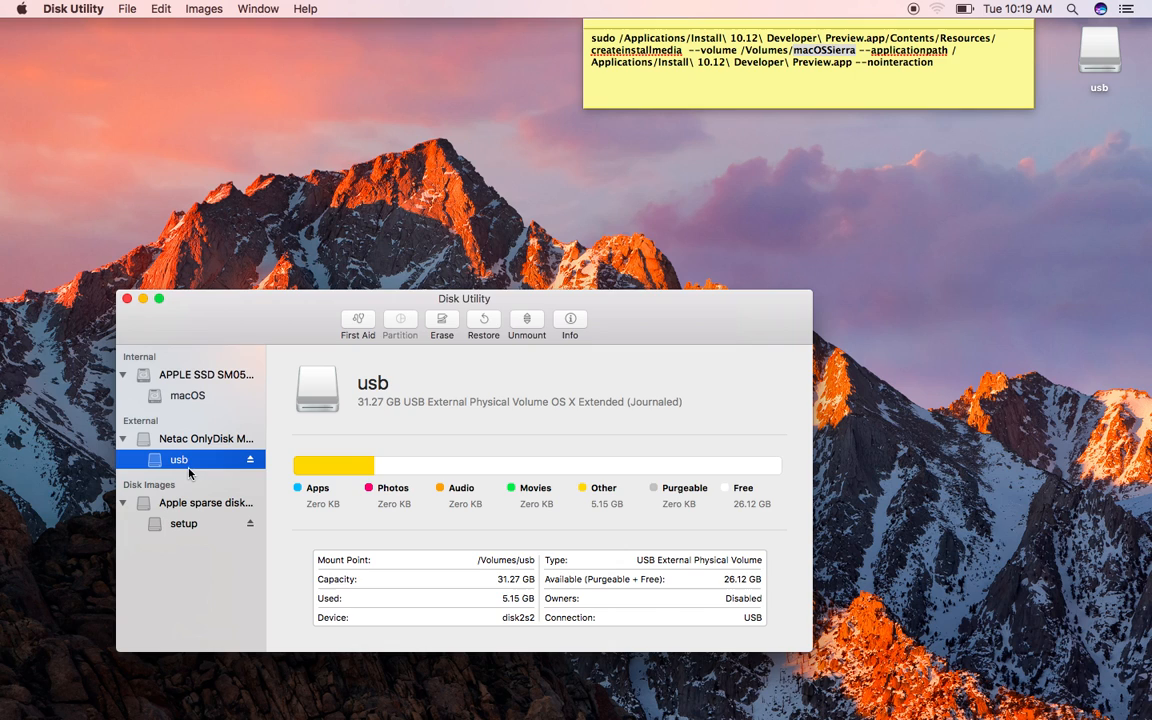
Step: Erase the usb drive under the name macOSSierra and dismiss the completion summary
{"action": "left_click", "coordinate": [441, 322]}
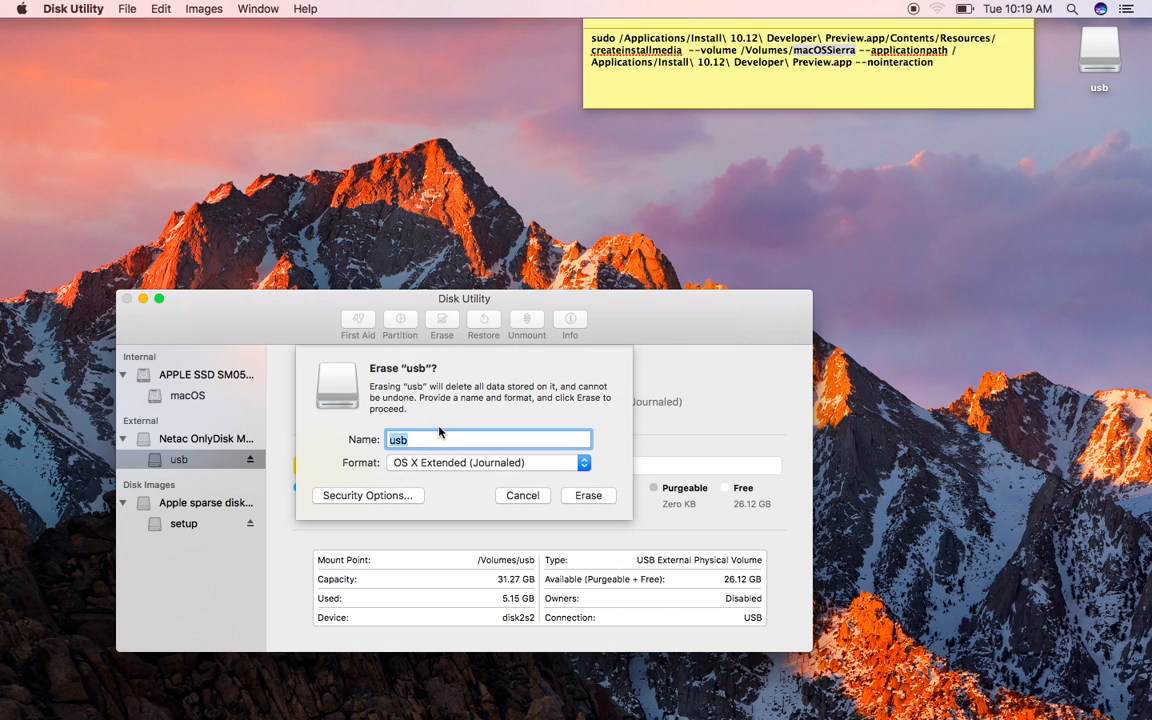
{"action": "type", "text": "macOSSierra"}
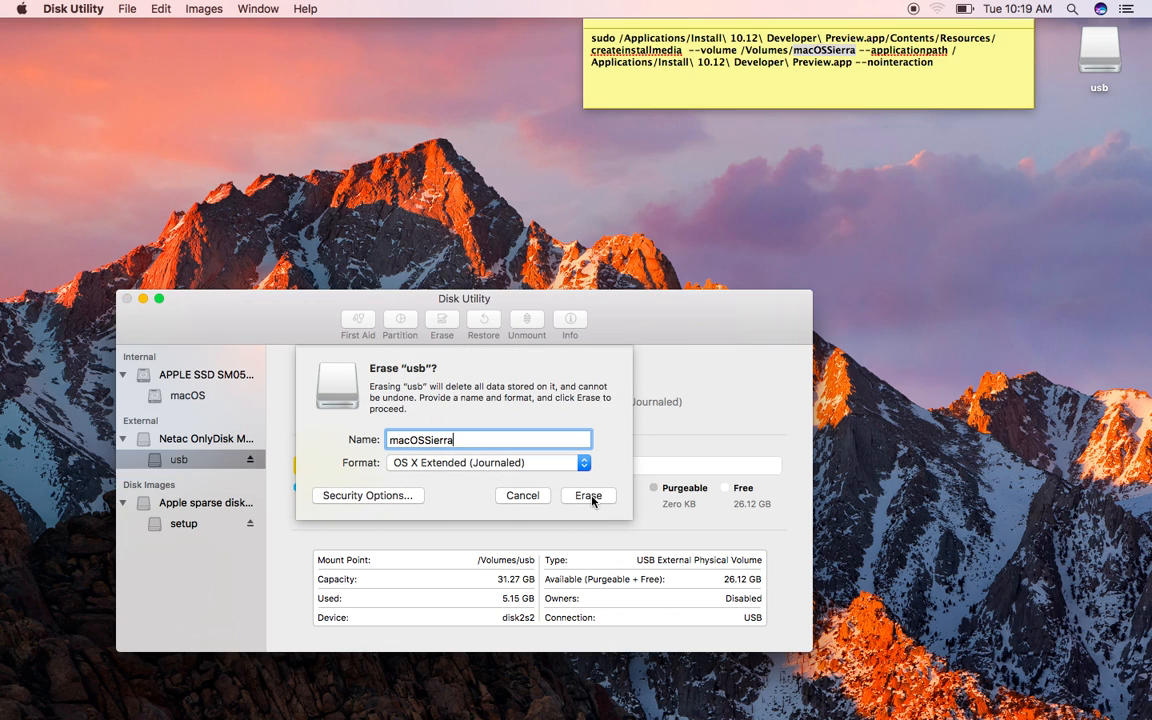
{"action": "left_click", "coordinate": [588, 495]}
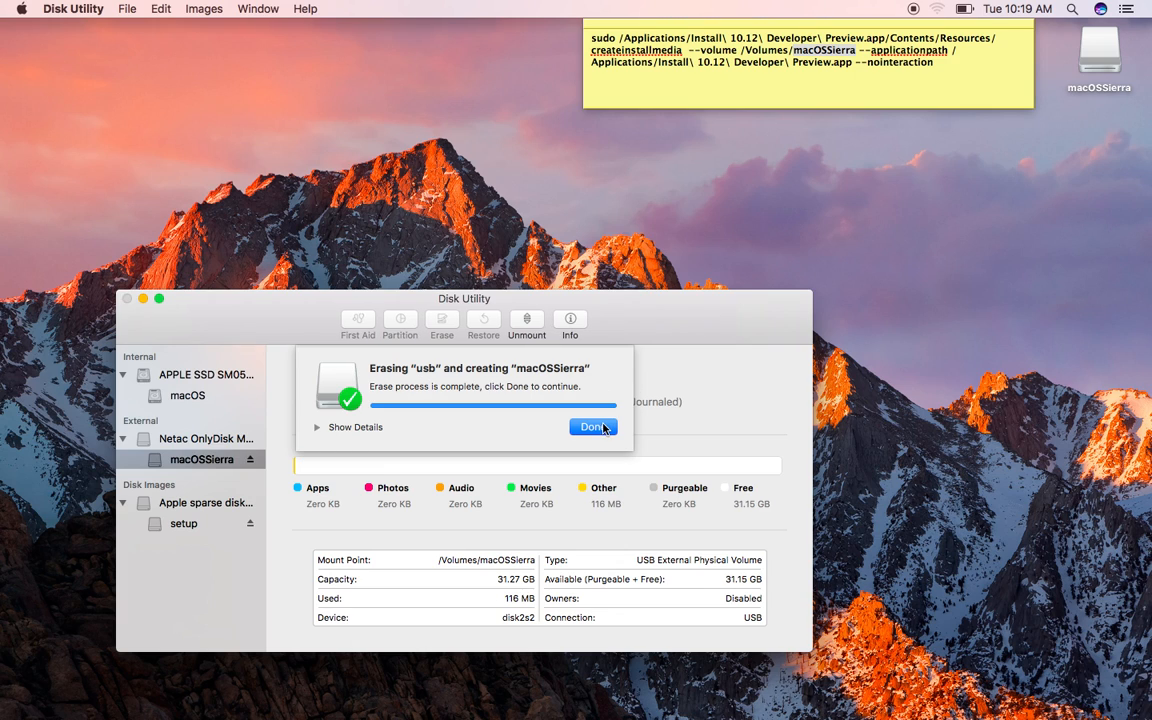
{"action": "left_click", "coordinate": [593, 427]}
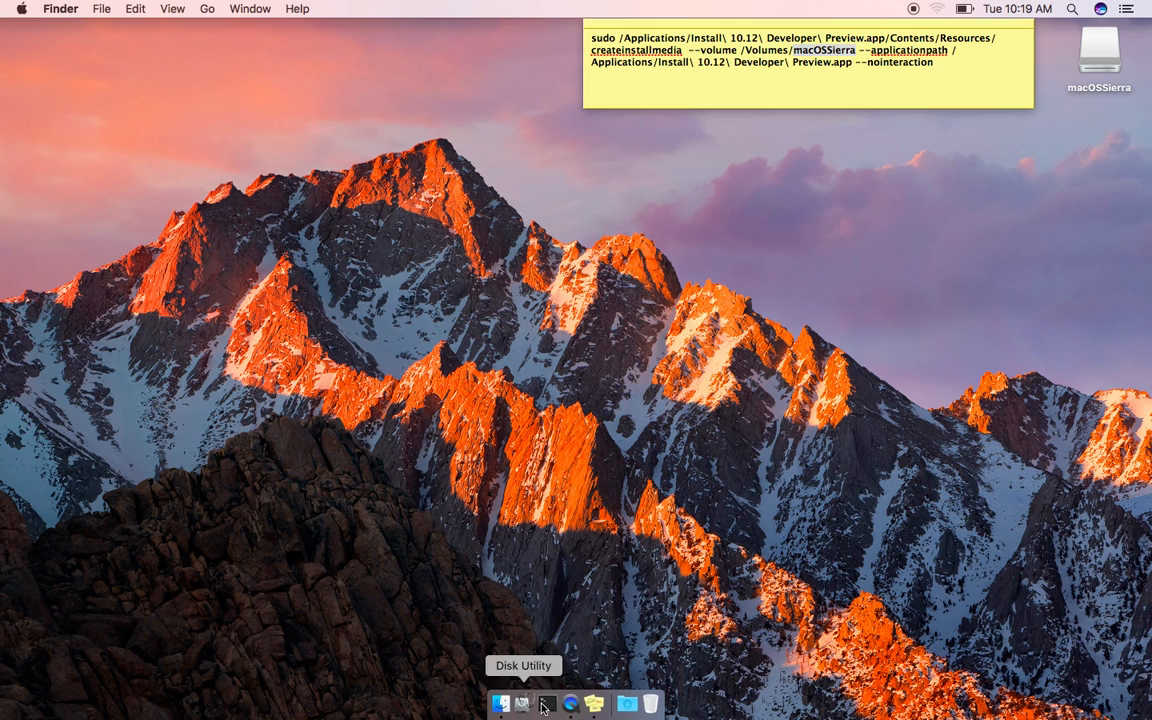
Step: Launch Terminal, show its Applications > Utilities location in Finder, then close that folder
{"action": "left_click", "coordinate": [522, 703]}
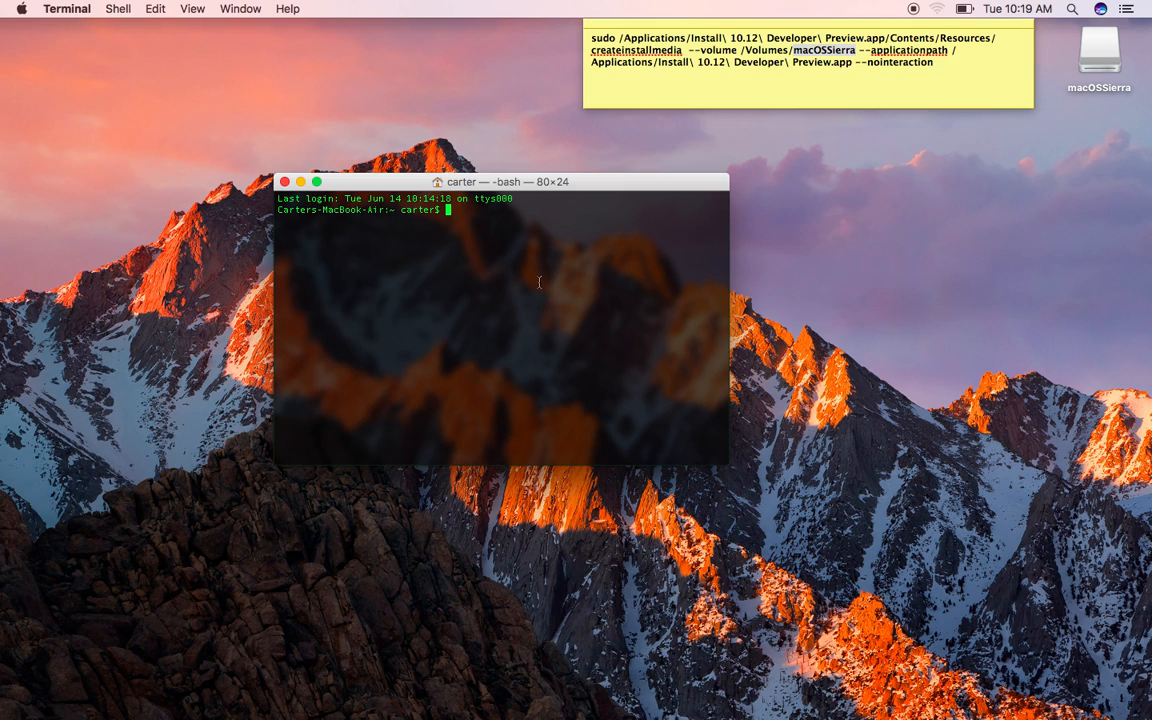
{"action": "mouse_move", "coordinate": [546, 703]}
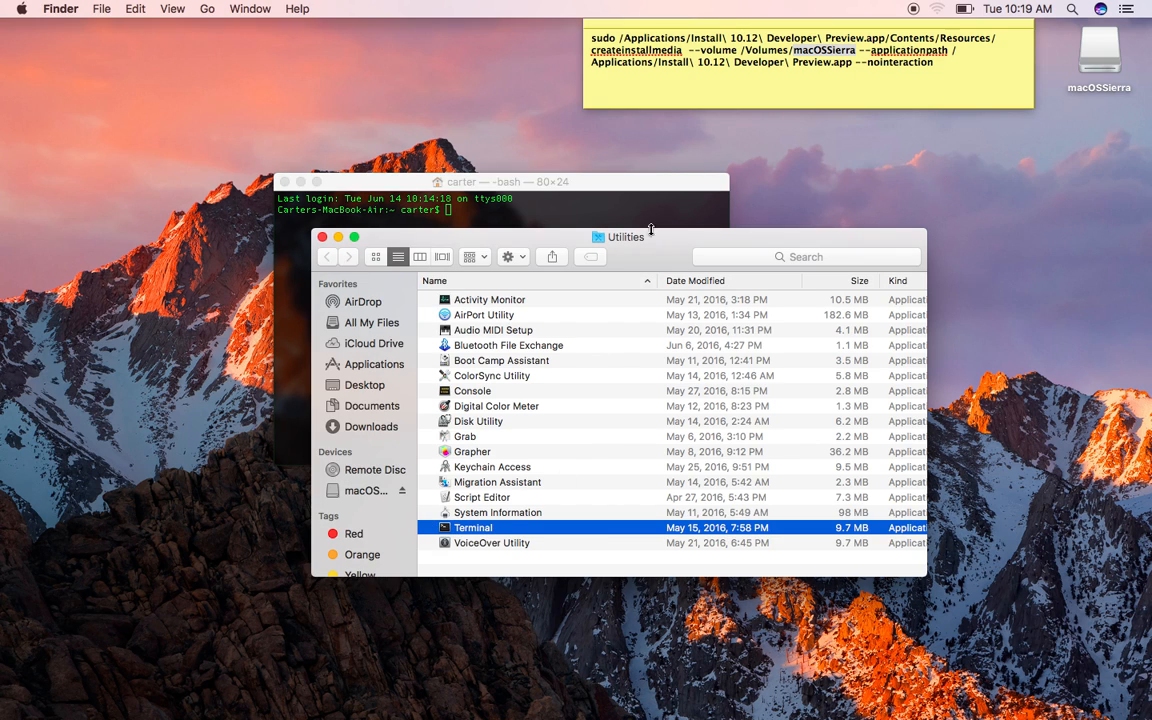
{"action": "left_click", "coordinate": [625, 237]}
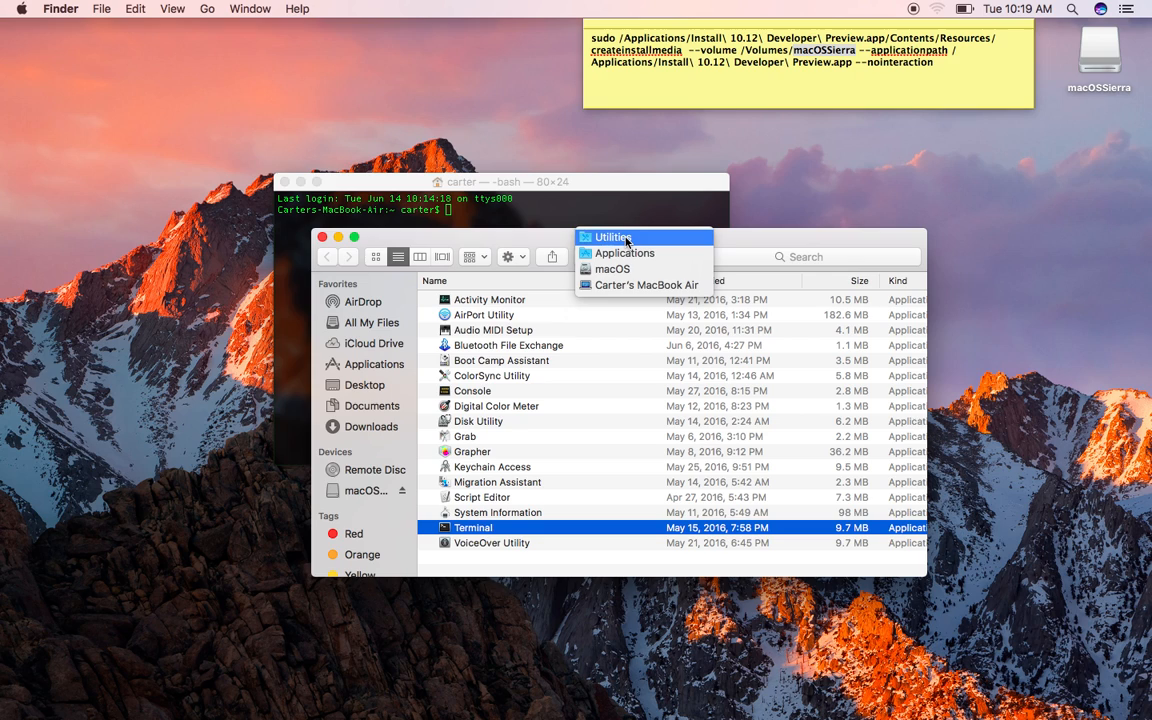
{"action": "mouse_move", "coordinate": [624, 253]}
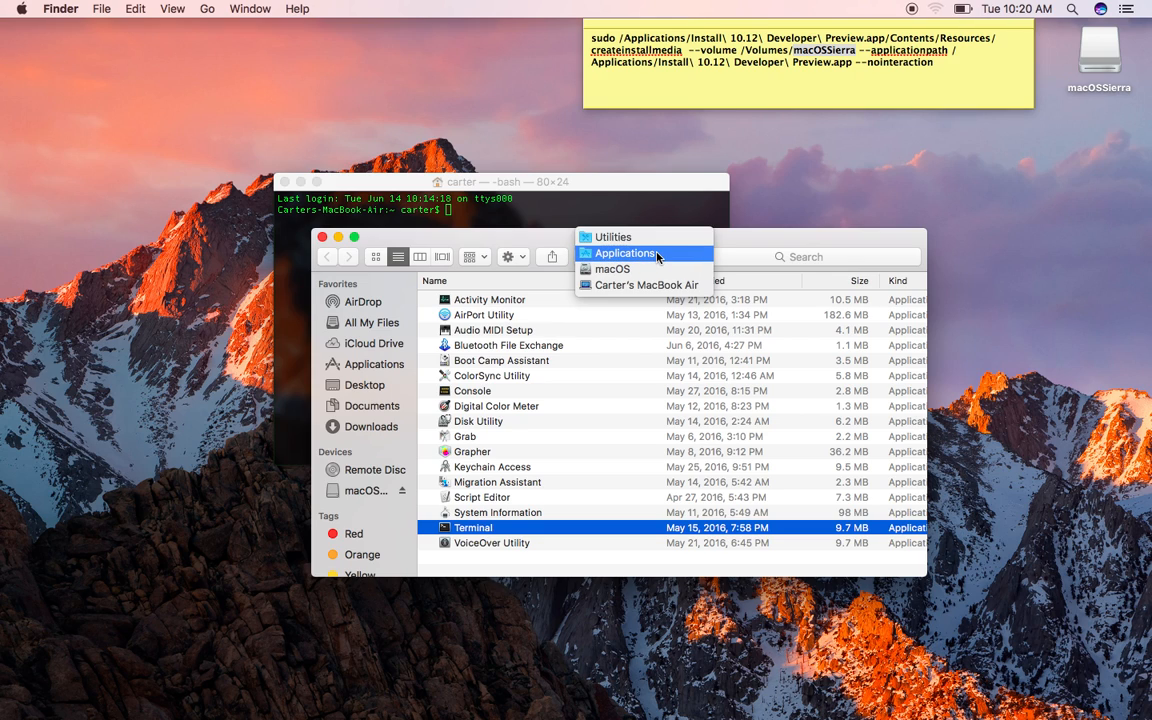
{"action": "mouse_move", "coordinate": [336, 236]}
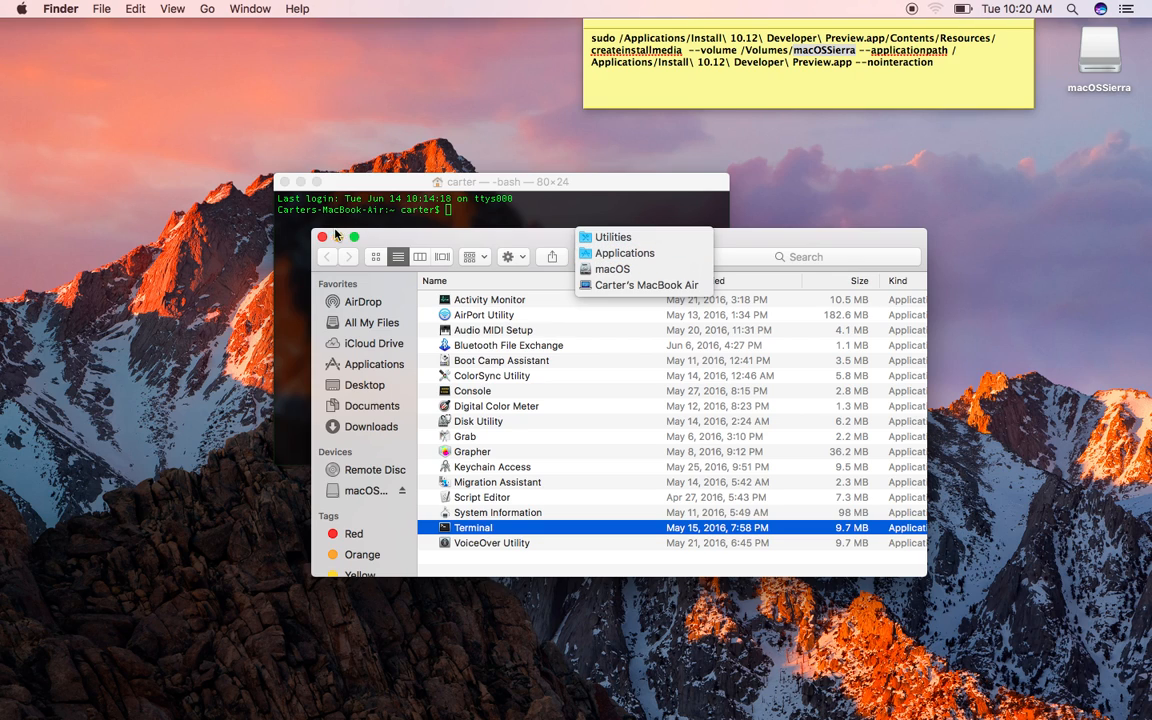
{"action": "left_click", "coordinate": [322, 237]}
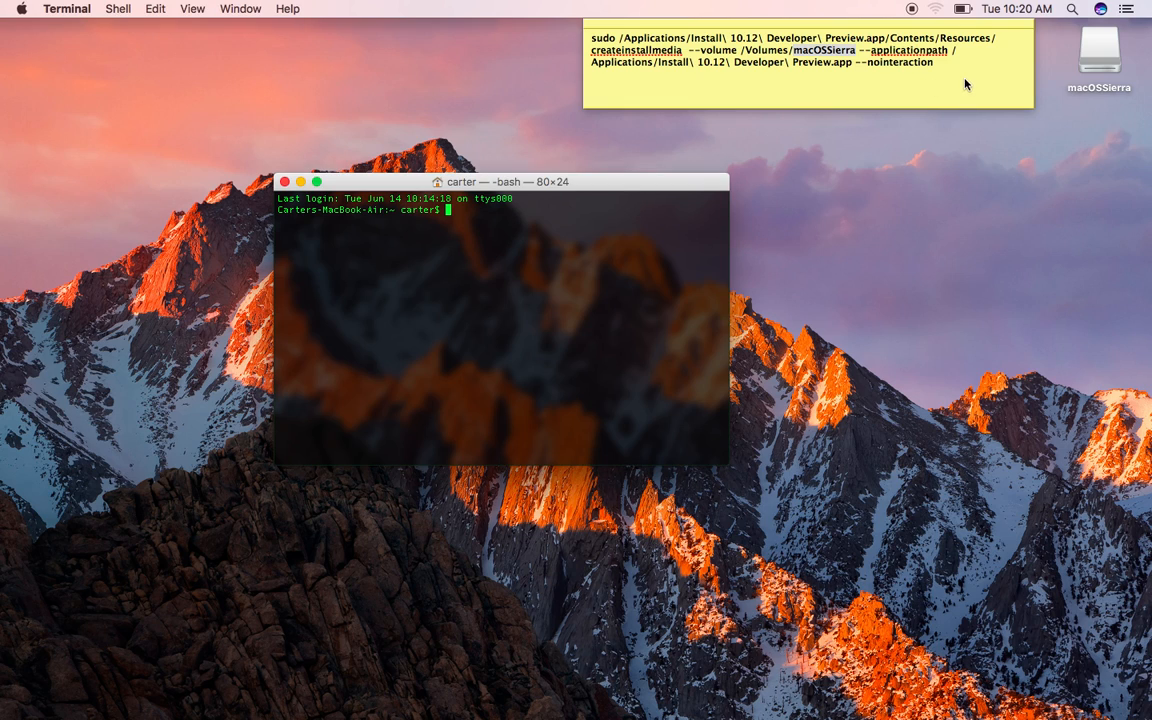
Step: Run the note's createinstallmedia command for macOSSierra and submit the administrator password
{"action": "left_click", "coordinate": [808, 65]}
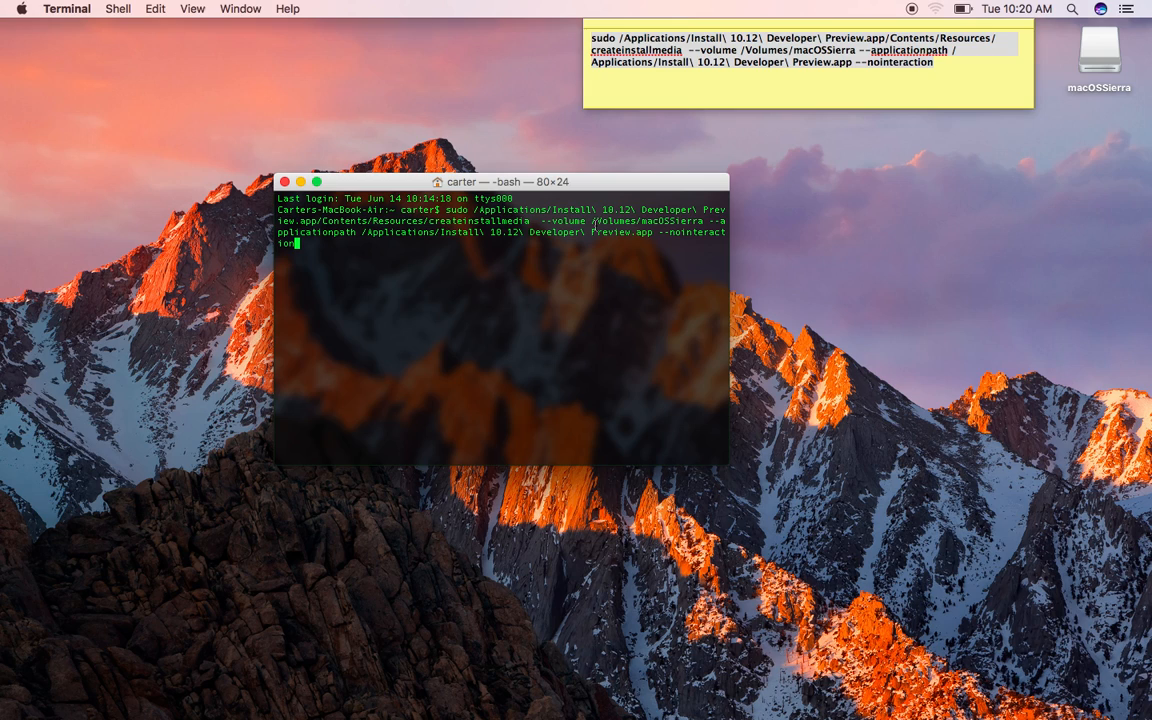
{"action": "key", "text": "Return"}
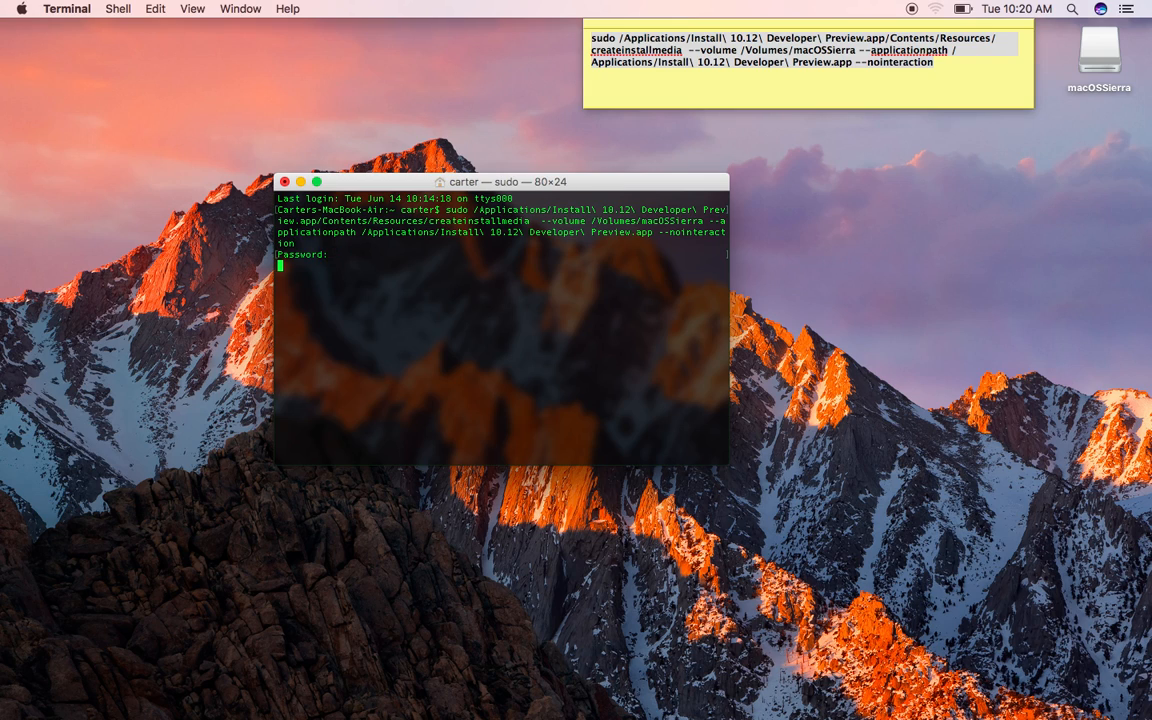
{"action": "key", "text": "Return"}
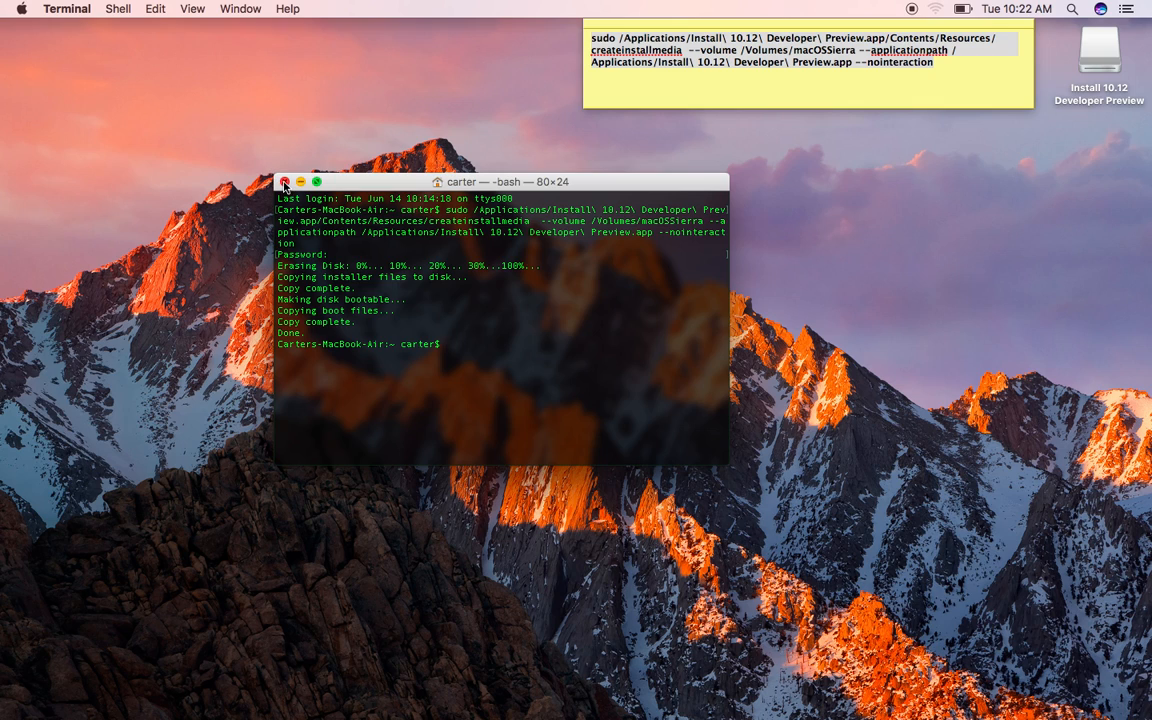
Step: Close the Terminal window once createinstallmedia reports Done
{"action": "left_click", "coordinate": [286, 182]}
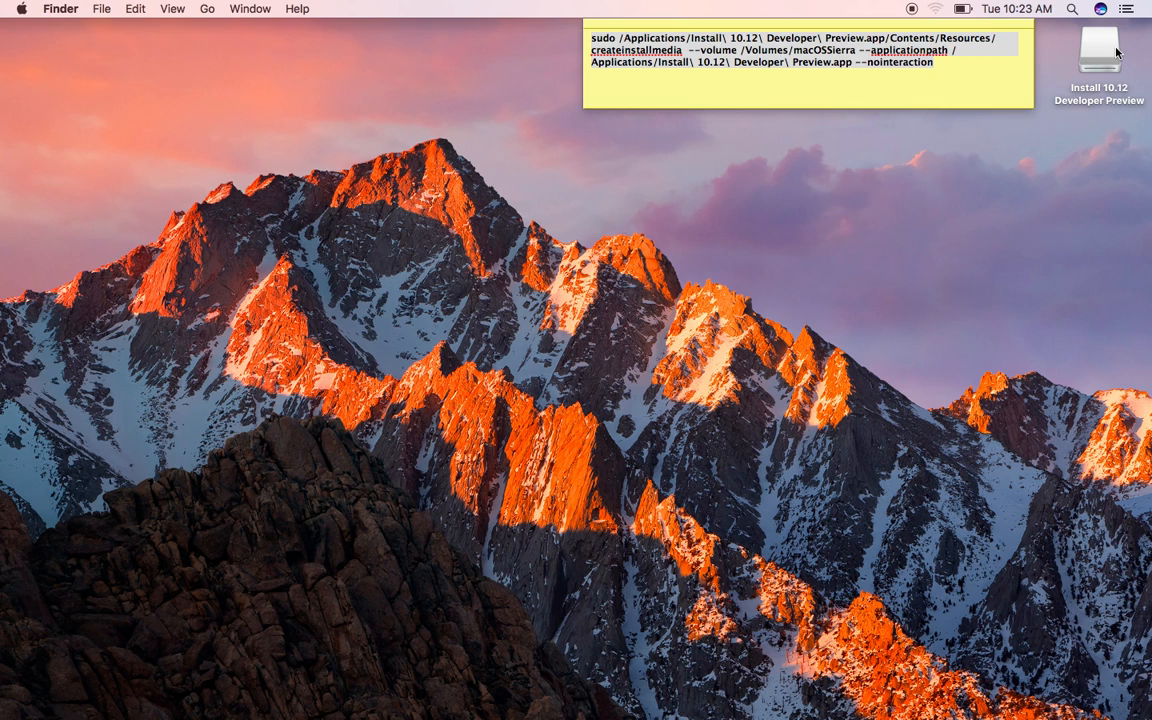